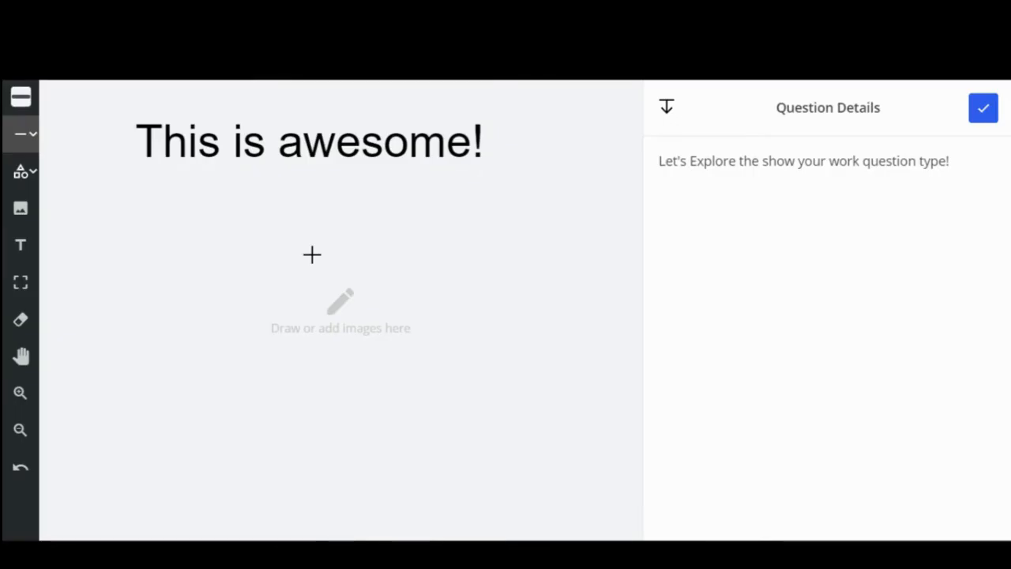
pyautogui.moveTo(104, 113)
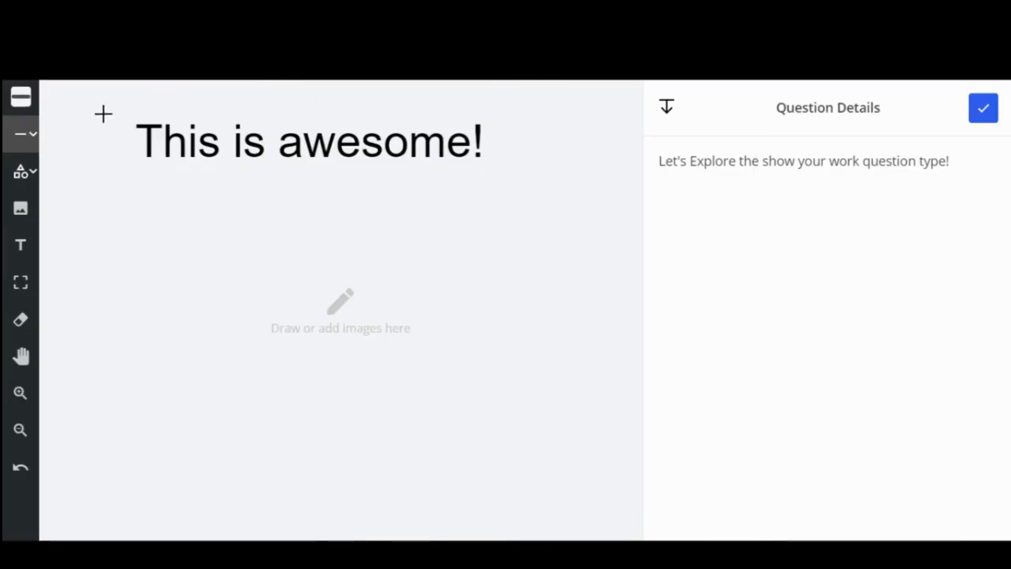
pyautogui.moveTo(533, 113)
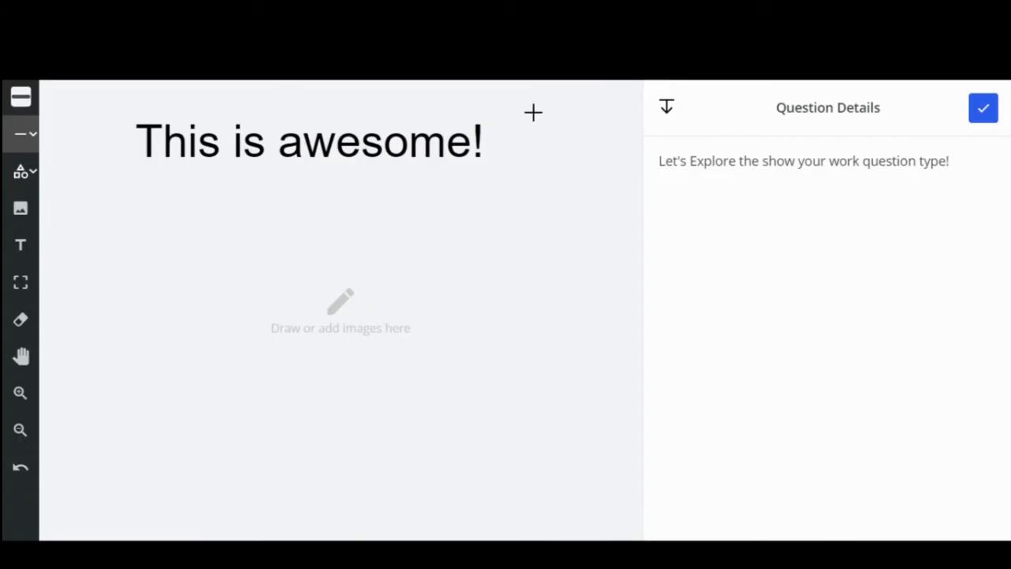
pyautogui.moveTo(89, 132)
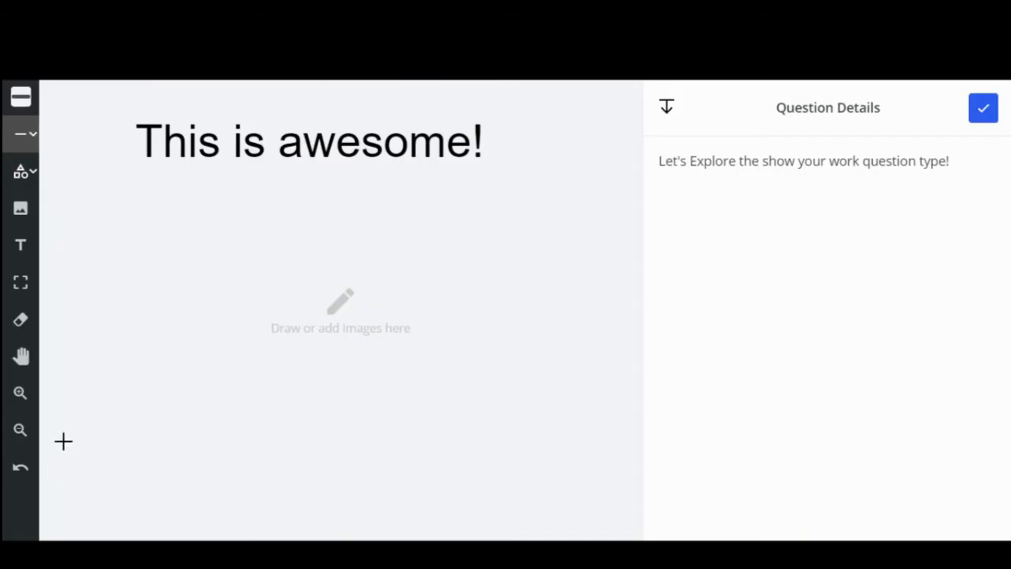
pyautogui.moveTo(81, 104)
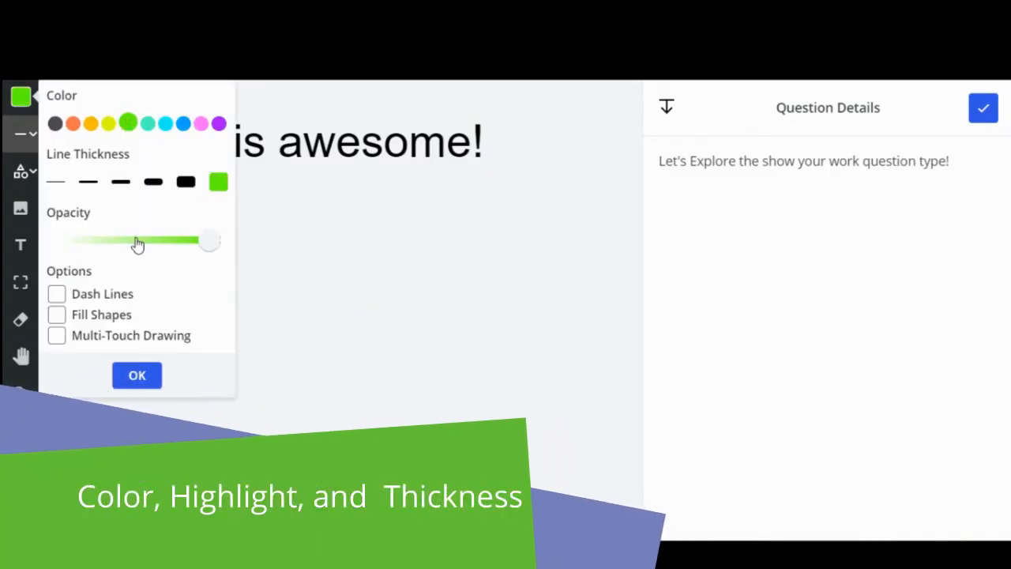
# Highlight 'awesome' with a translucent green pen and switch strokes to dashed lines
pyautogui.moveTo(209, 241); pyautogui.dragTo(134, 241)
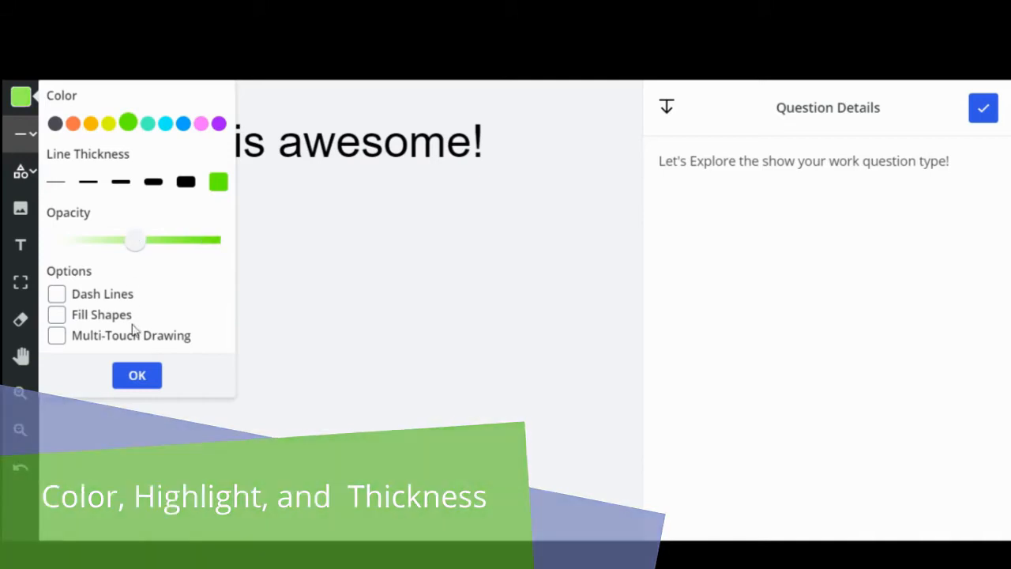
pyautogui.click(137, 374)
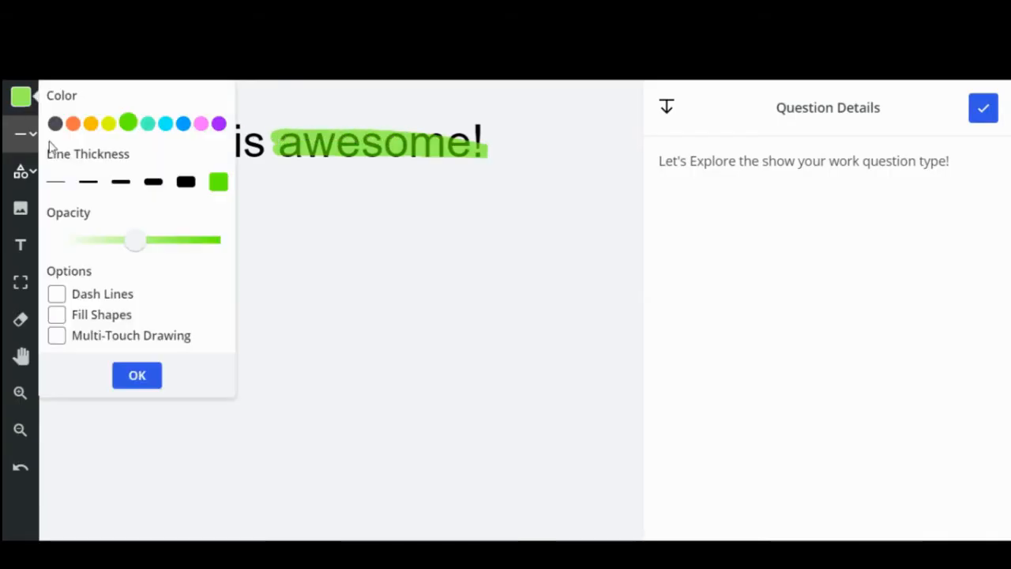
pyautogui.click(56, 293)
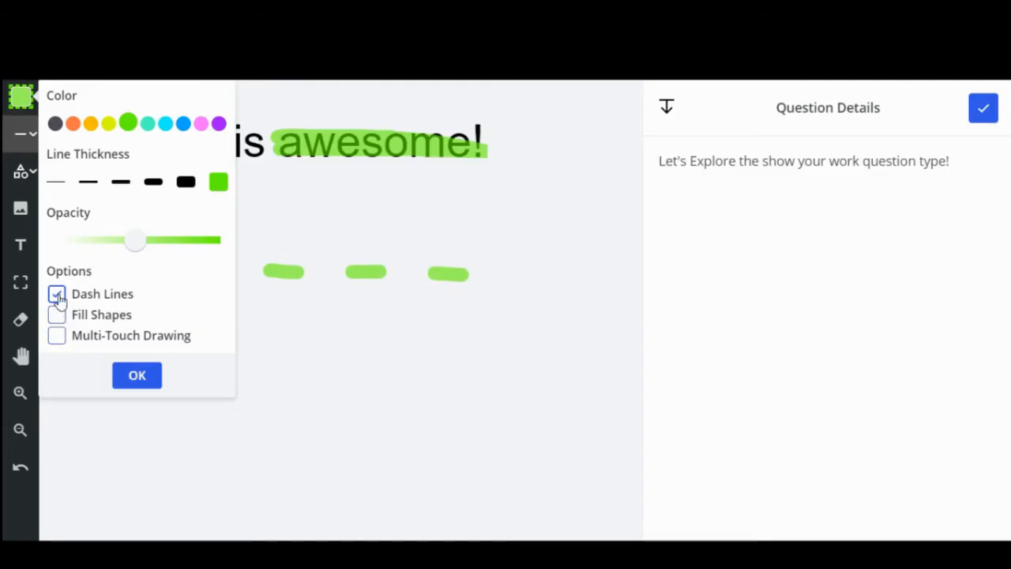
# Return the pen to solid strokes at full opacity and confirm the settings
pyautogui.click(56, 294)
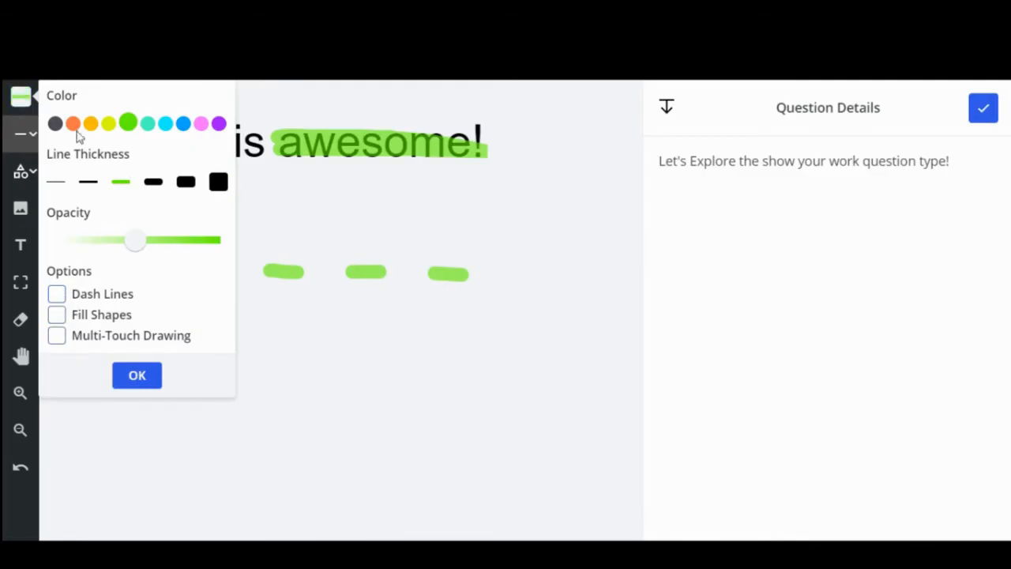
pyautogui.moveTo(134, 240); pyautogui.dragTo(210, 240)
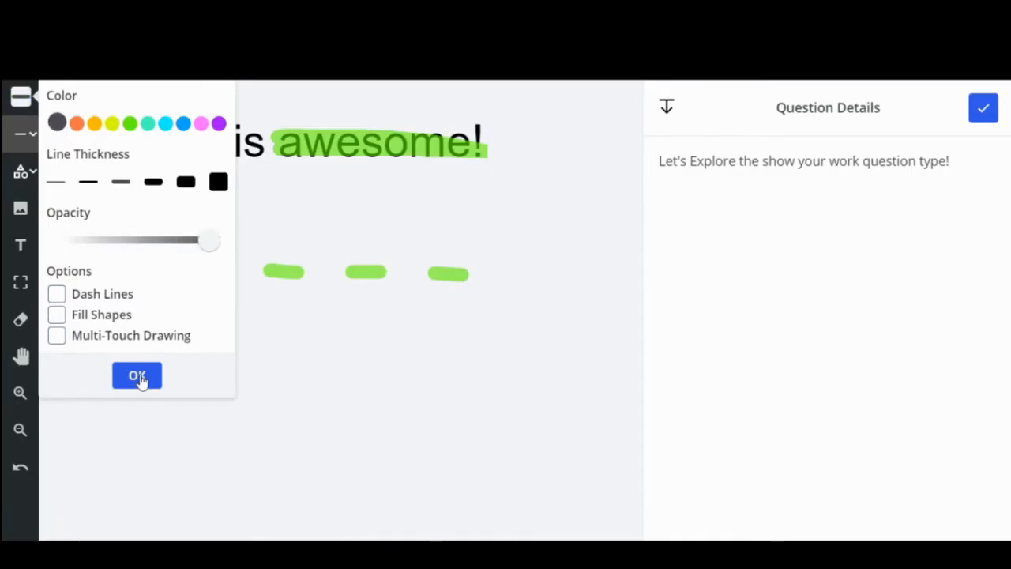
pyautogui.click(137, 376)
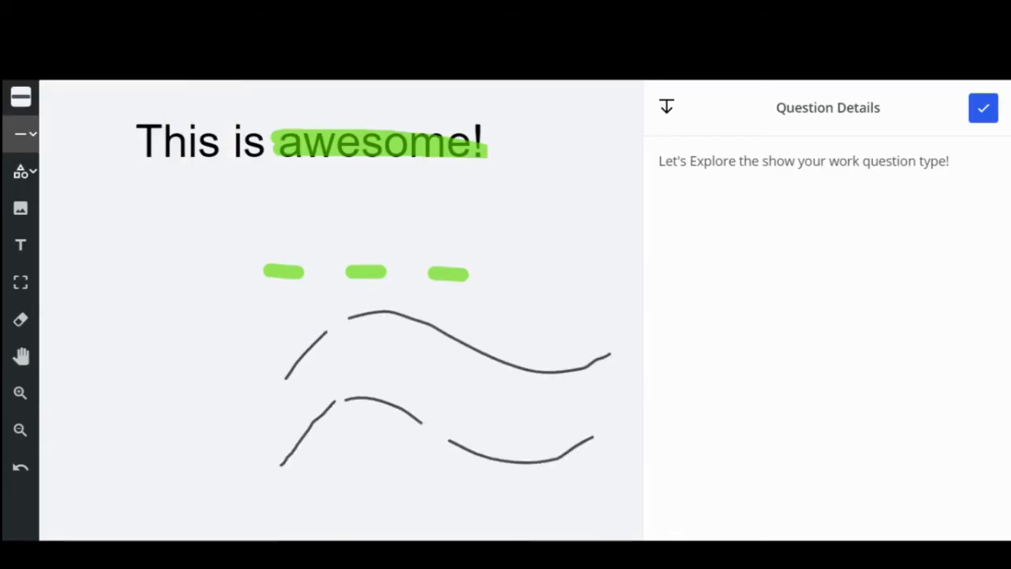
pyautogui.moveTo(21, 133)
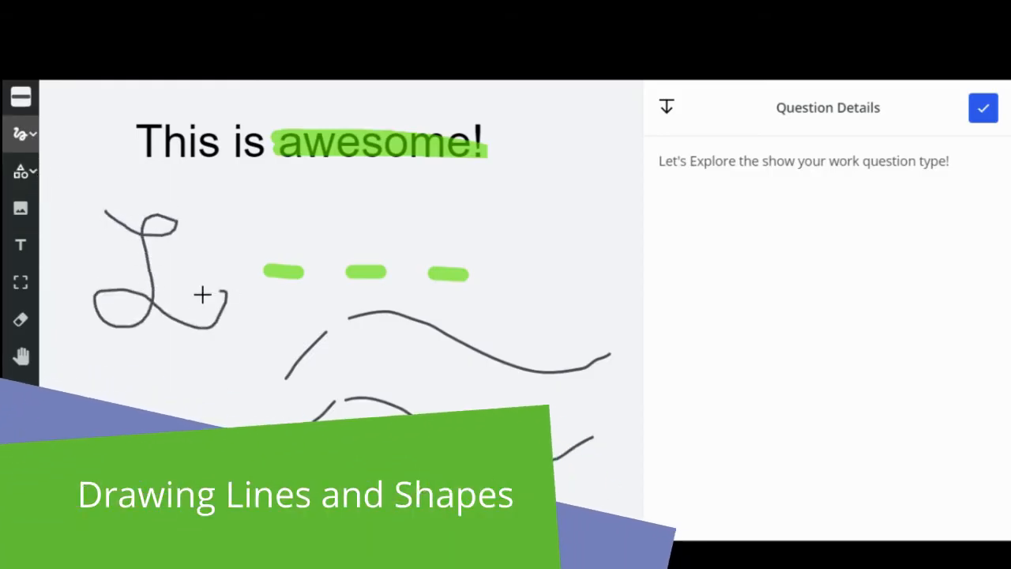
# Draw dark wavy lines, a looped scribble, a straight line, a tall rectangle and a circle
pyautogui.click(21, 132)
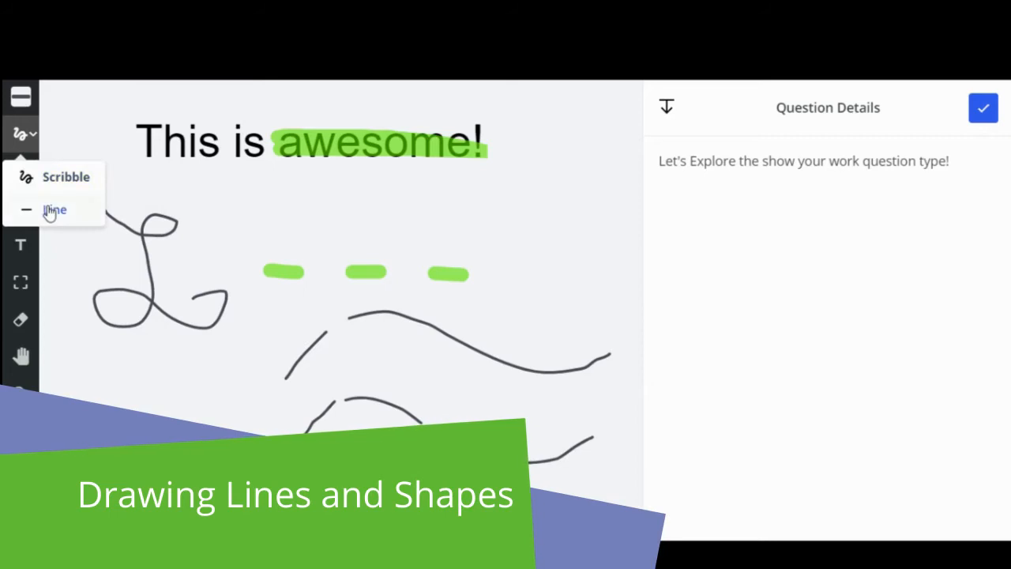
pyautogui.click(54, 209)
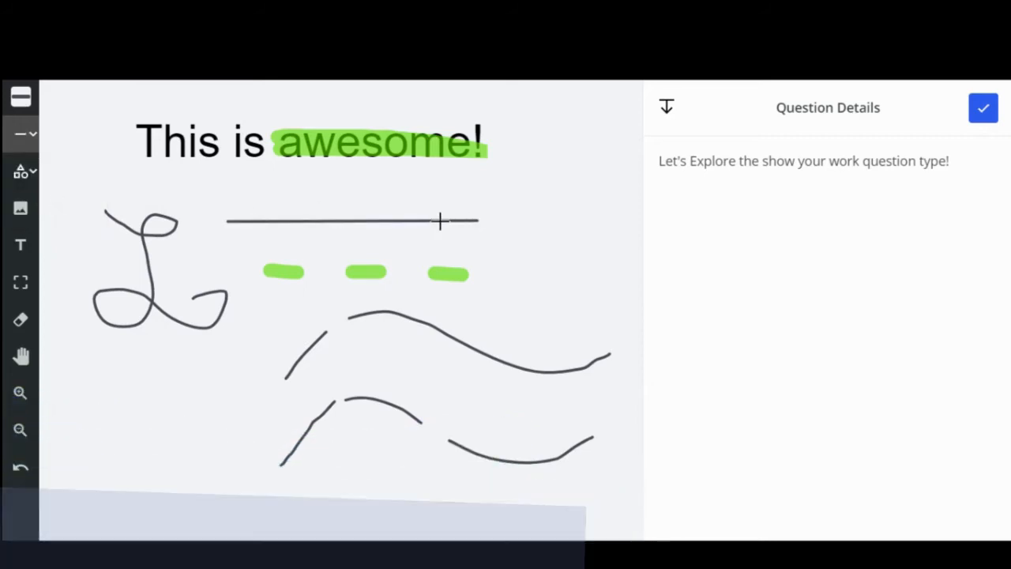
pyautogui.click(20, 171)
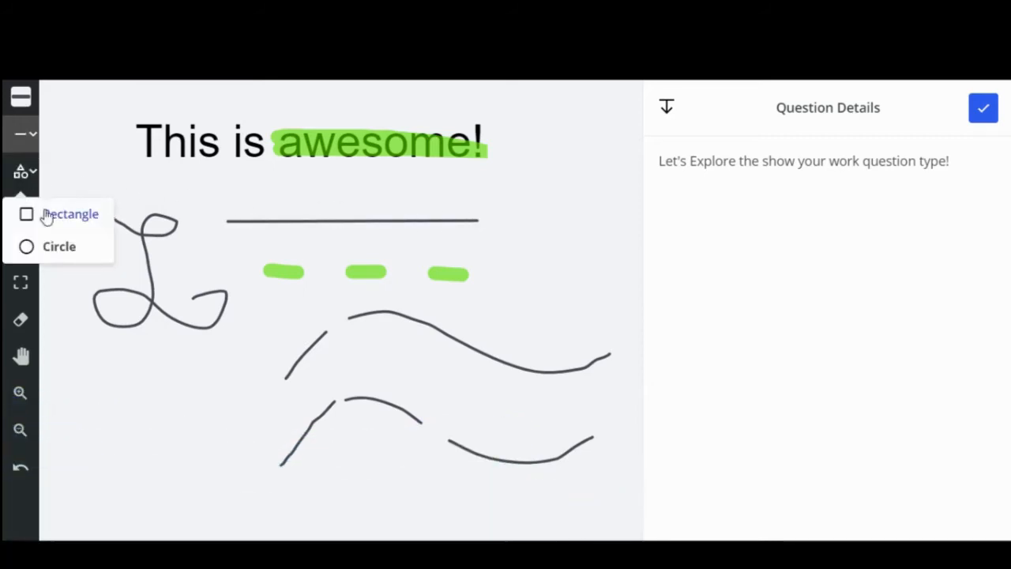
pyautogui.click(70, 213)
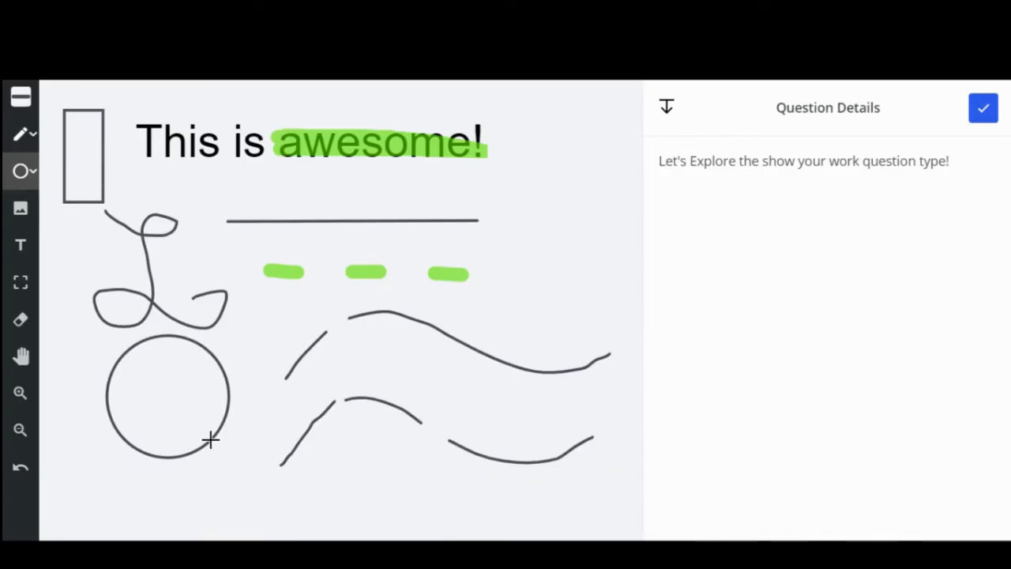
pyautogui.moveTo(21, 207)
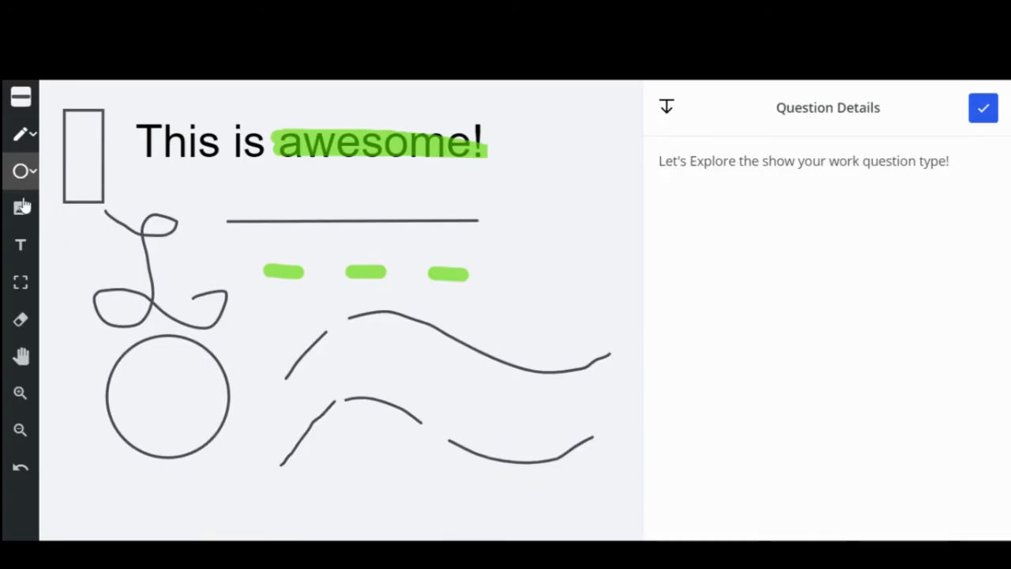
pyautogui.click(21, 208)
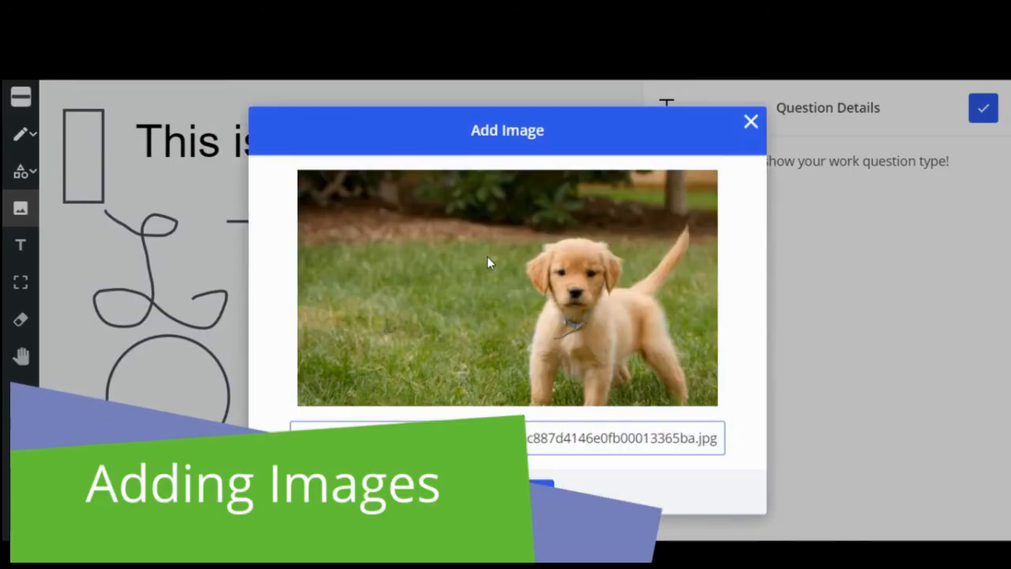
# Insert the puppy photo onto the canvas from its cloudfront image URL
pyautogui.click(750, 121)
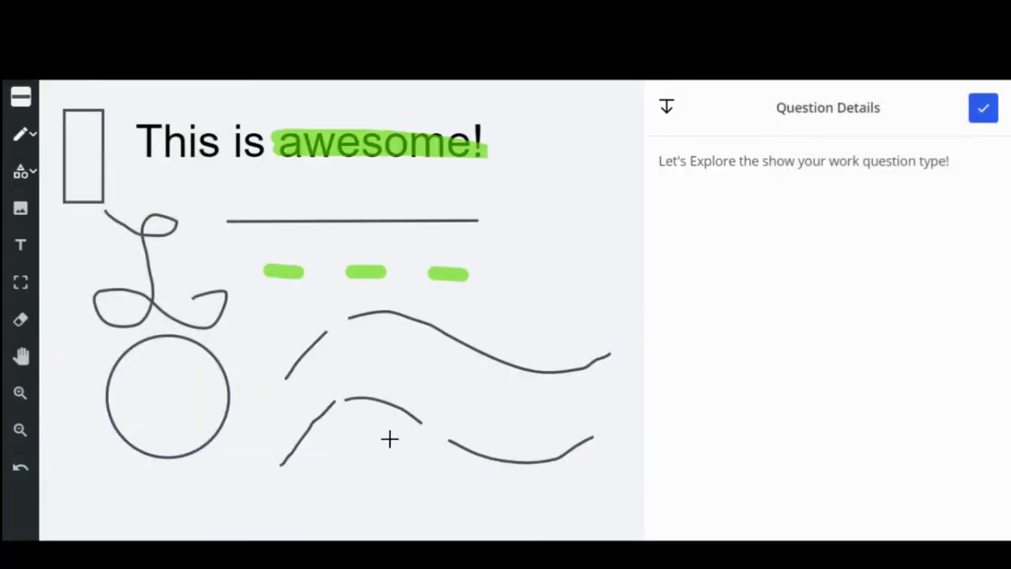
pyautogui.click(20, 208)
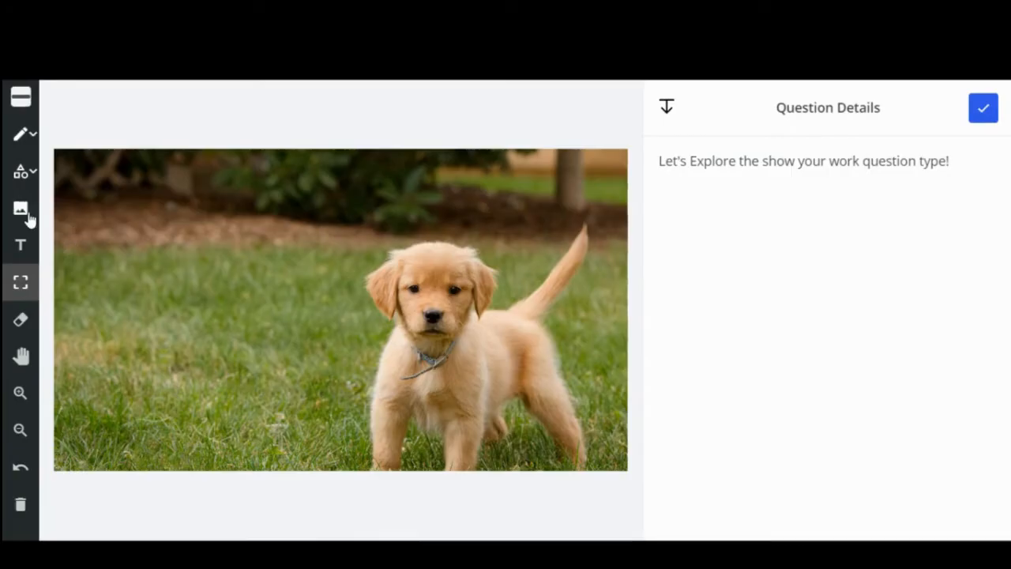
pyautogui.click(19, 207)
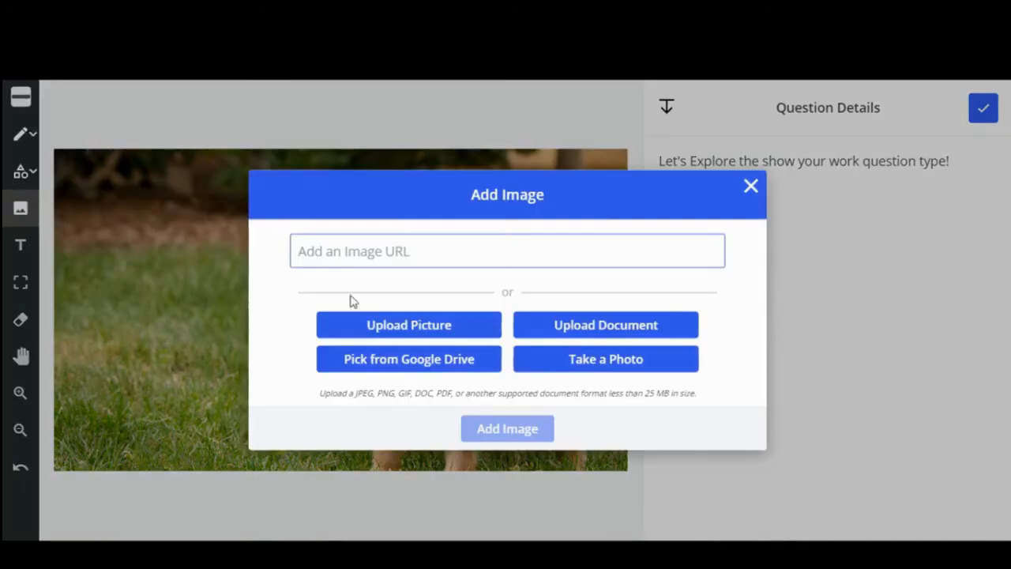
pyautogui.moveTo(461, 339)
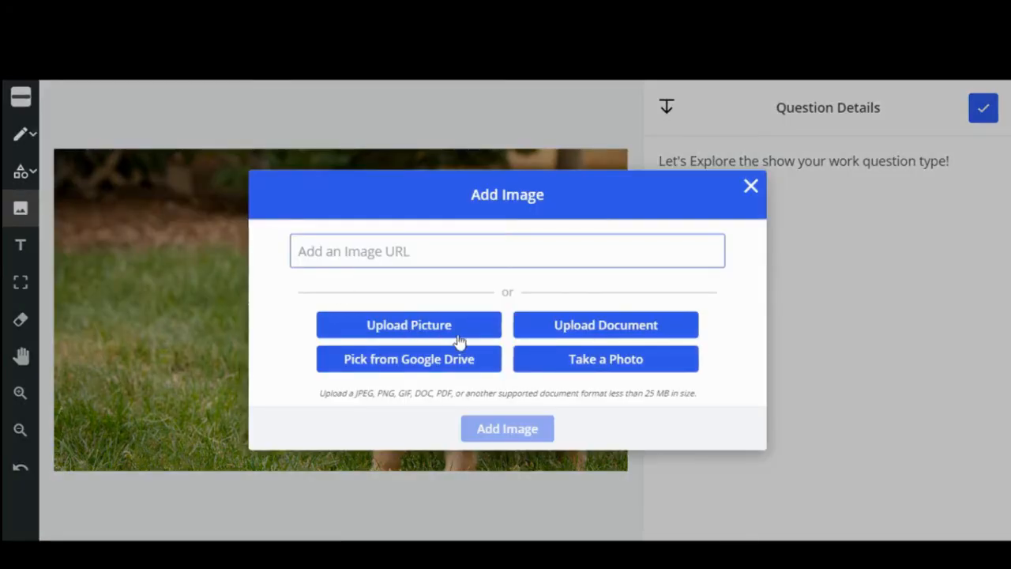
pyautogui.moveTo(598, 338)
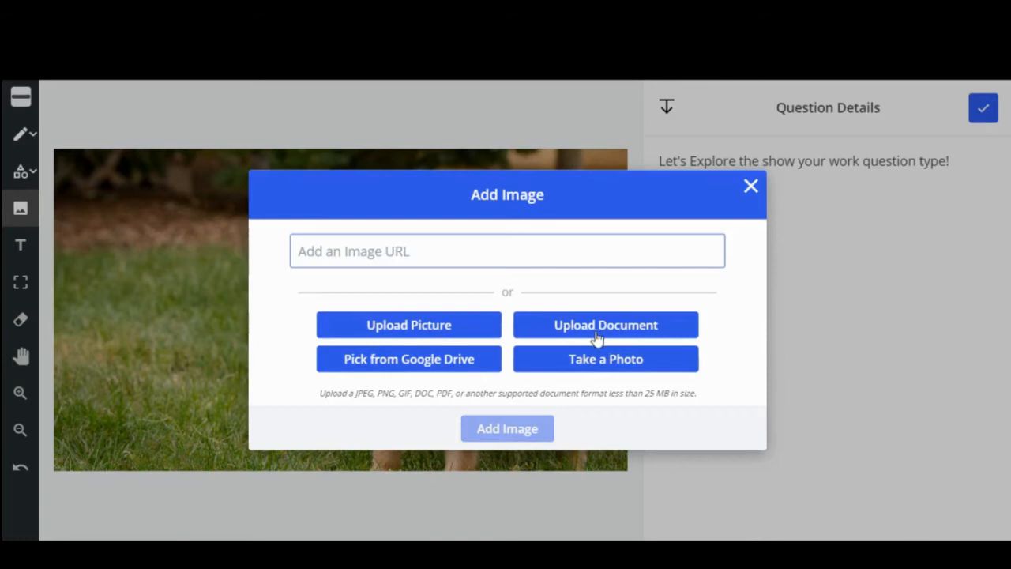
pyautogui.moveTo(411, 341)
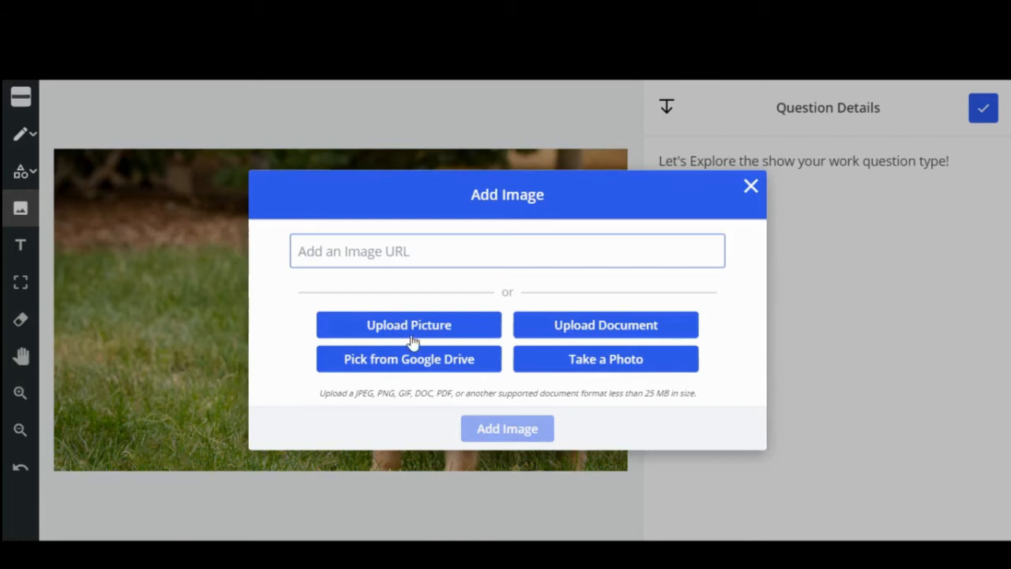
pyautogui.moveTo(628, 335)
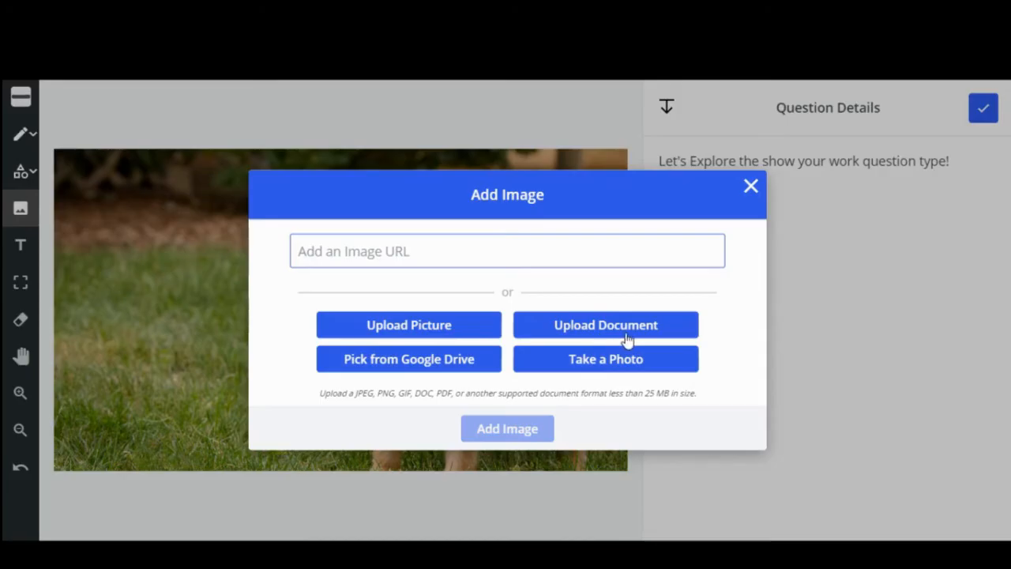
pyautogui.moveTo(423, 378)
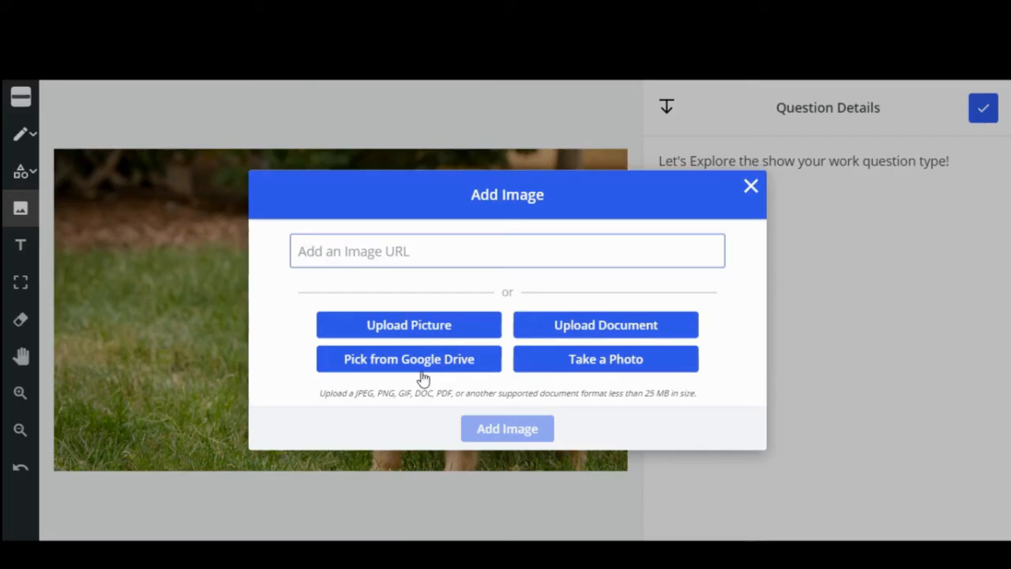
pyautogui.moveTo(604, 371)
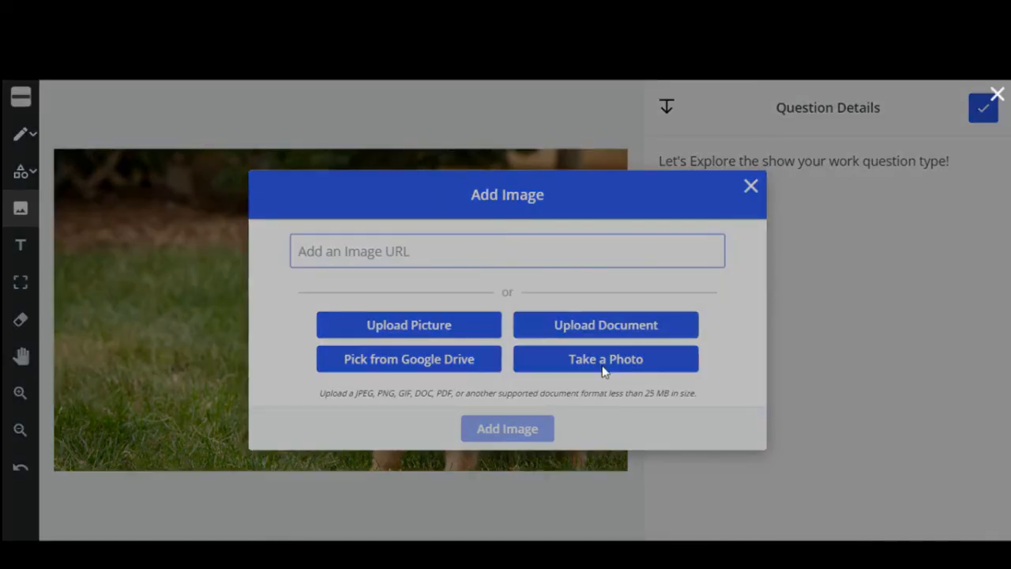
pyautogui.write('https://d3rqz33hmpm7kb.cloudfront.net/2021-02-26/5d57031f856ea')
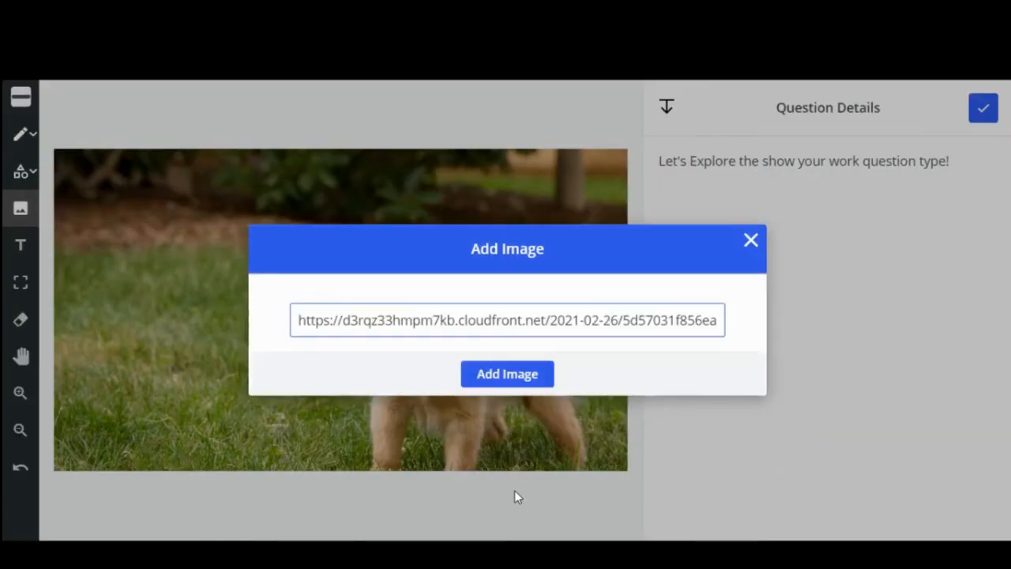
pyautogui.click(506, 374)
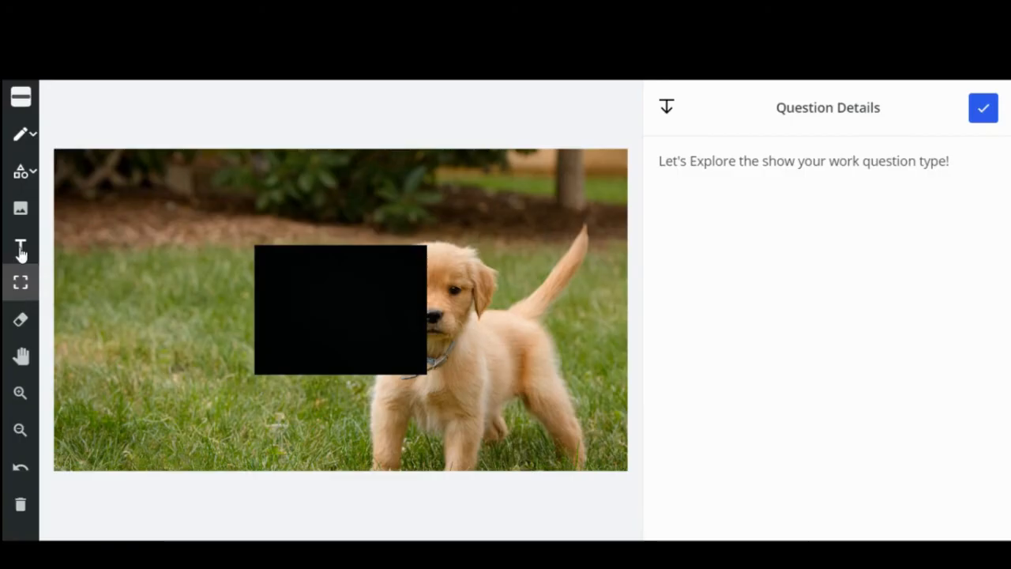
# Caption the photo 'this is amazing!' and drag the black box toward its top-left
pyautogui.click(20, 245)
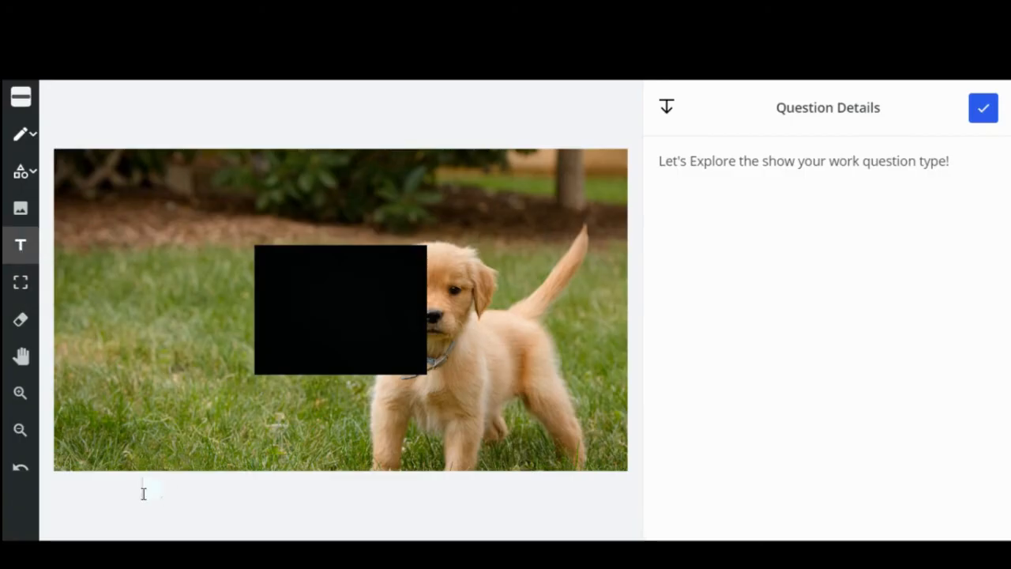
pyautogui.write('this is amazing!')
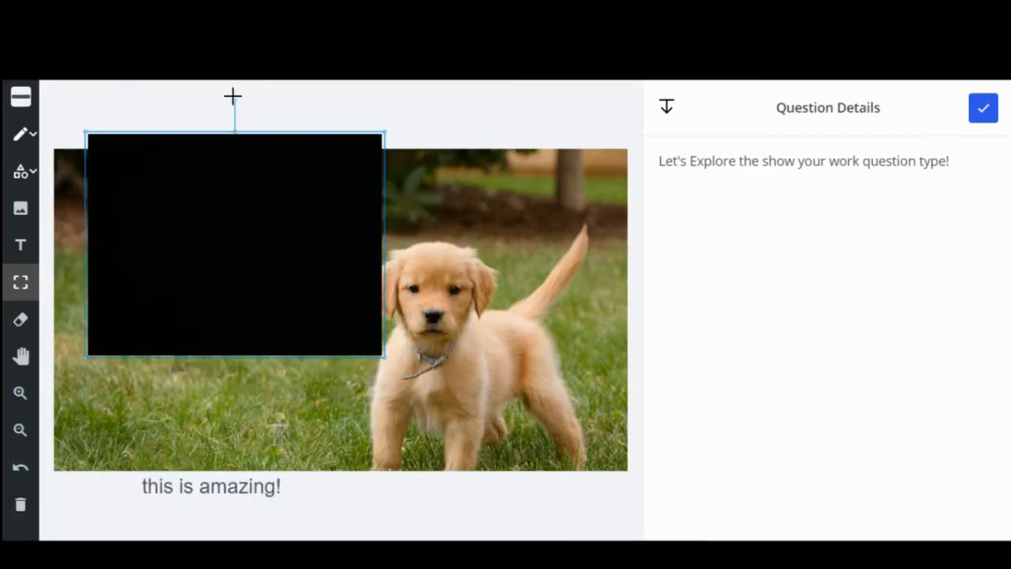
pyautogui.moveTo(233, 95); pyautogui.dragTo(237, 479)
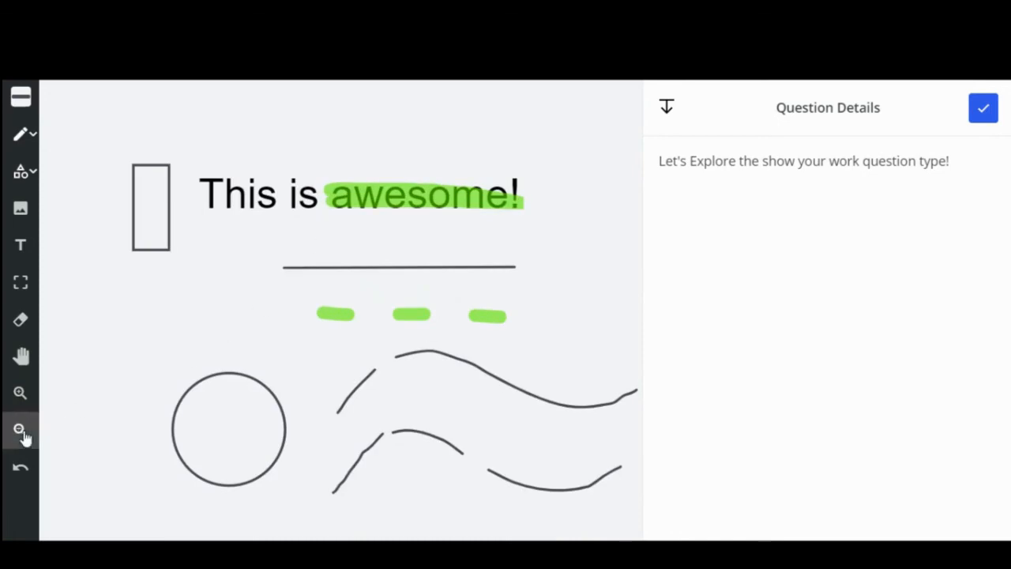
# Zoom the canvas out to see more of the photo and caption
pyautogui.click(20, 430)
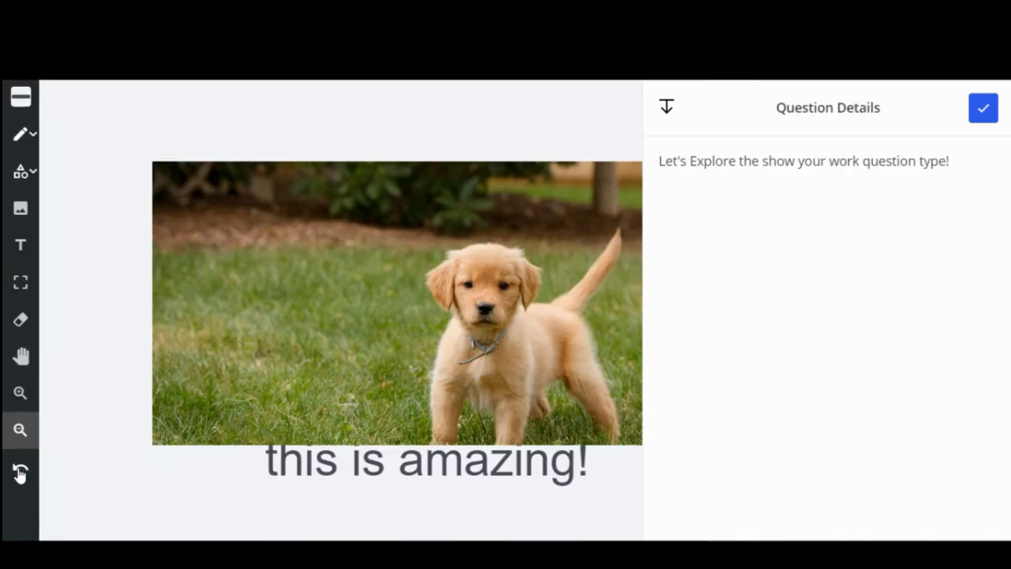
pyautogui.moveTo(752, 198)
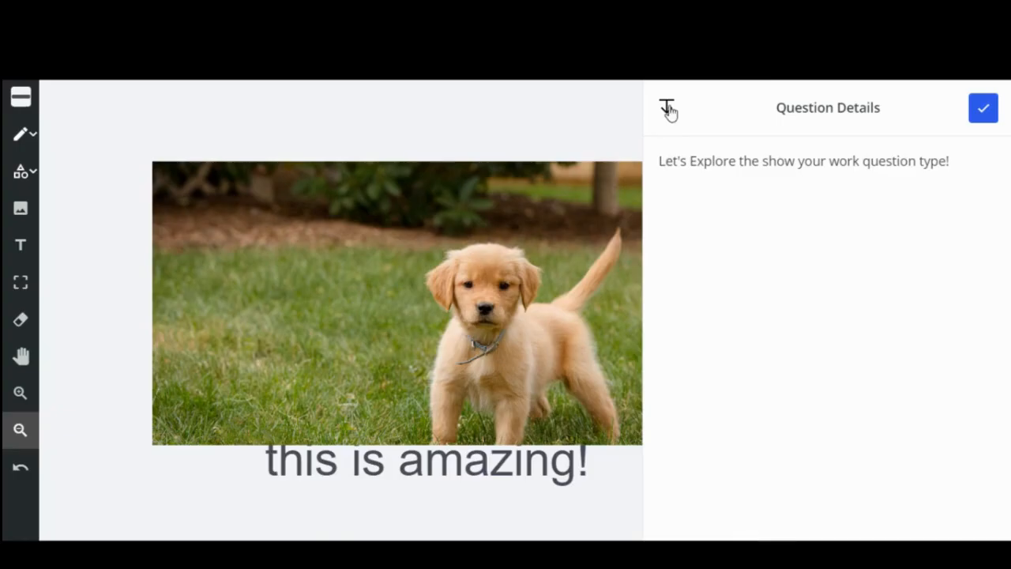
# Save the puppy-photo response with the blue checkmark and return to question 1
pyautogui.click(667, 108)
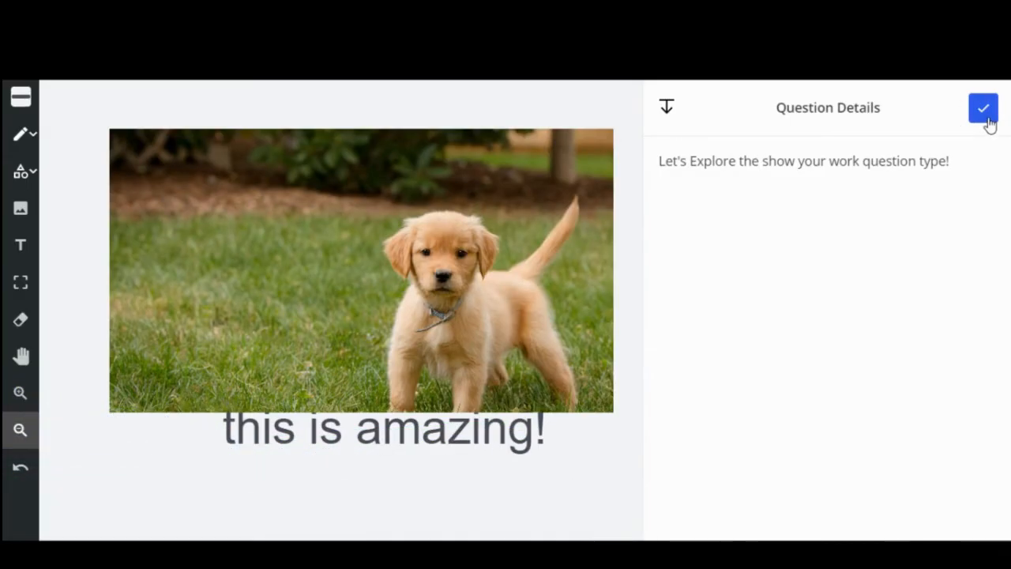
pyautogui.click(983, 108)
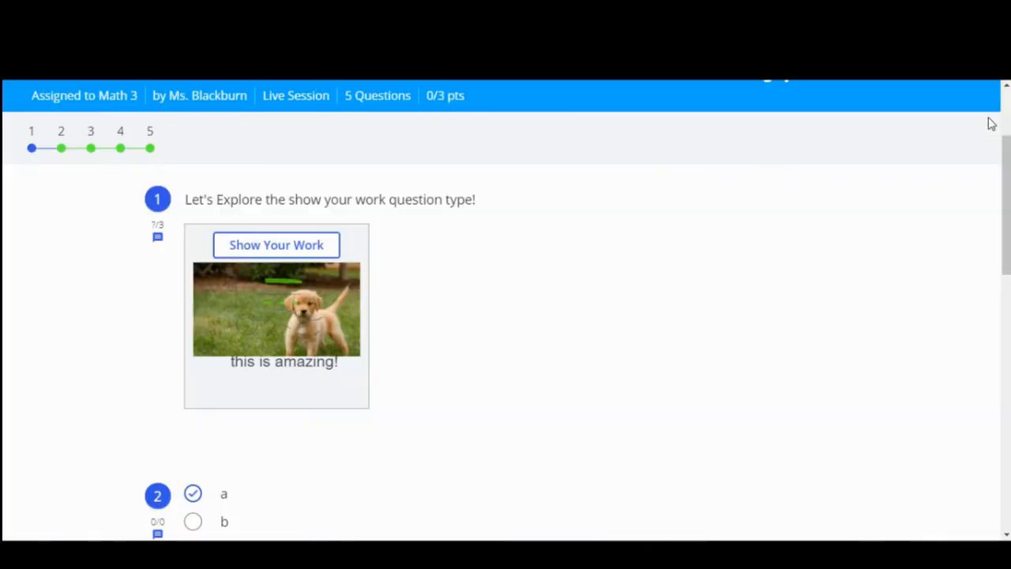